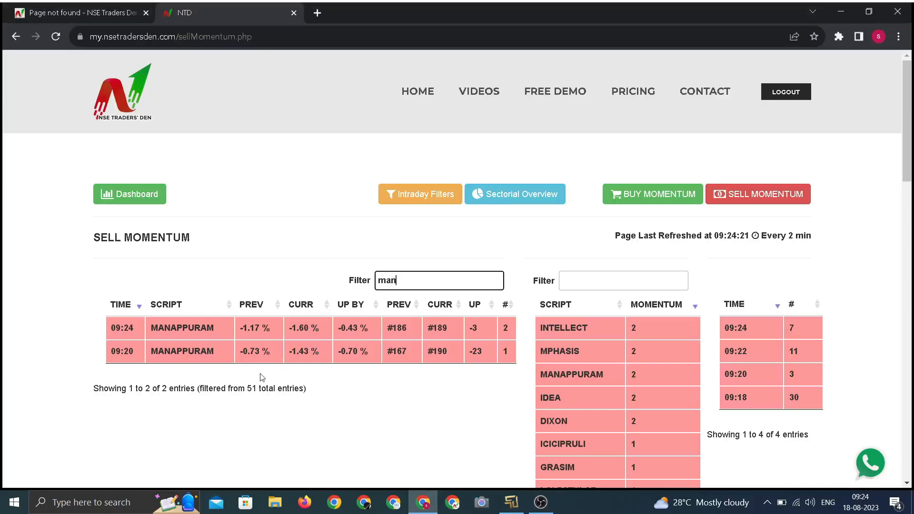
{"action": "mouse_move", "coordinate": [472, 323]}
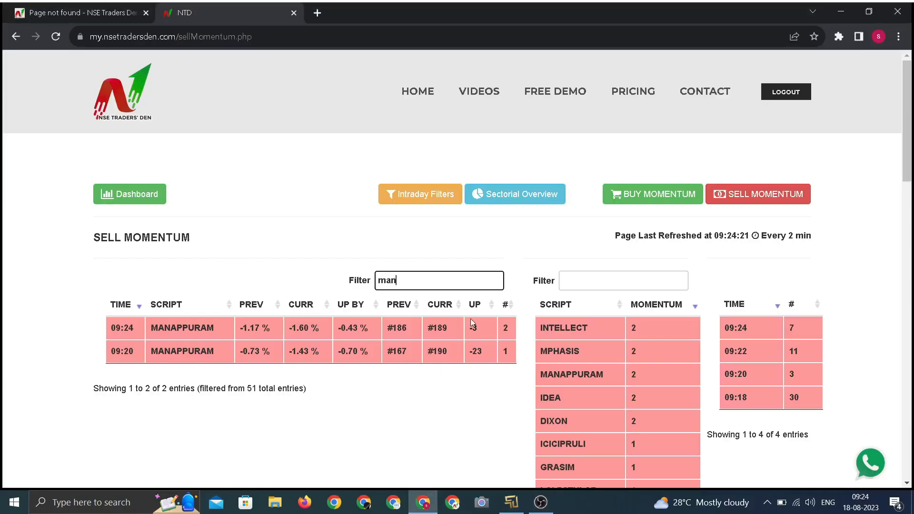
{"action": "mouse_move", "coordinate": [508, 450]}
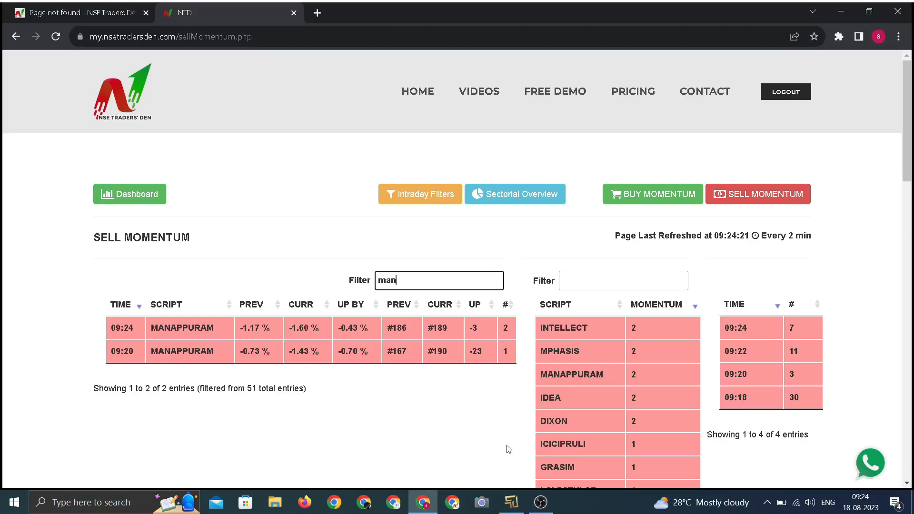
- Switch from the MANAPPURAM-filtered sell momentum list to the screen recorder
{"action": "left_click", "coordinate": [511, 502]}
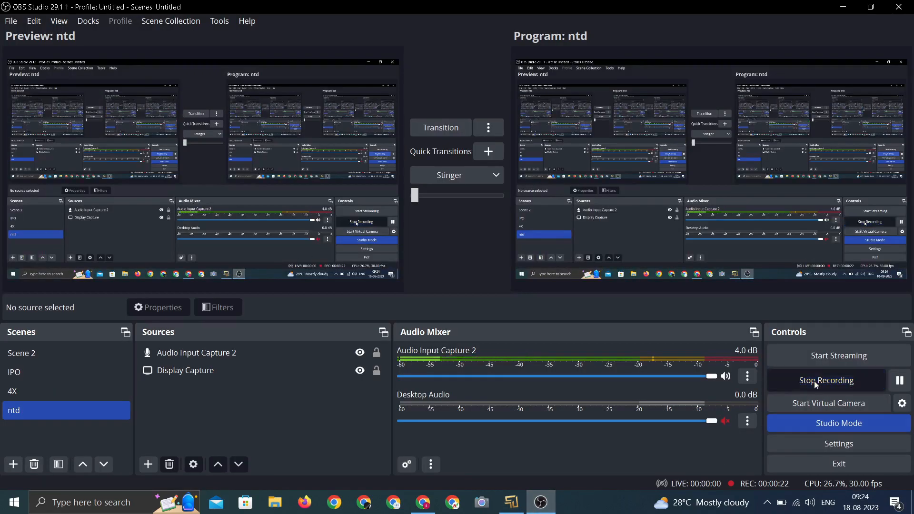
- Stop the current OBS recording session
{"action": "left_click", "coordinate": [512, 503]}
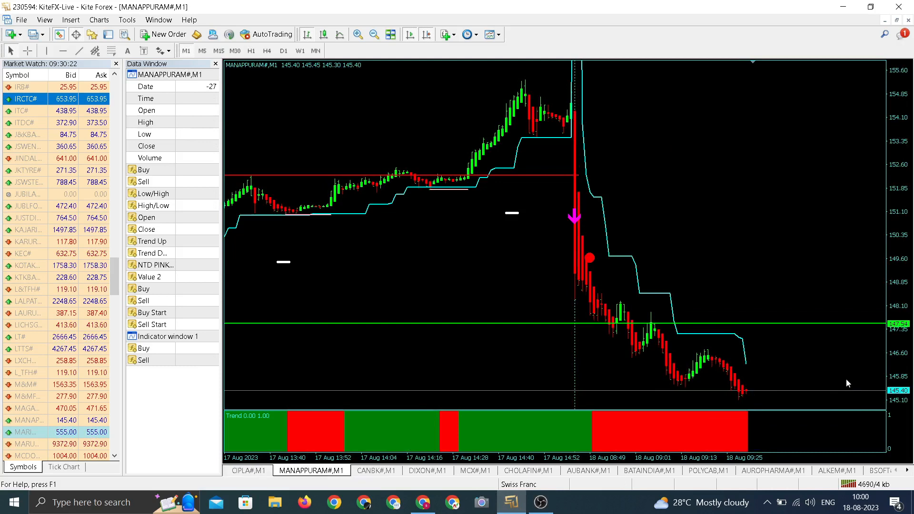
{"action": "mouse_move", "coordinate": [796, 409]}
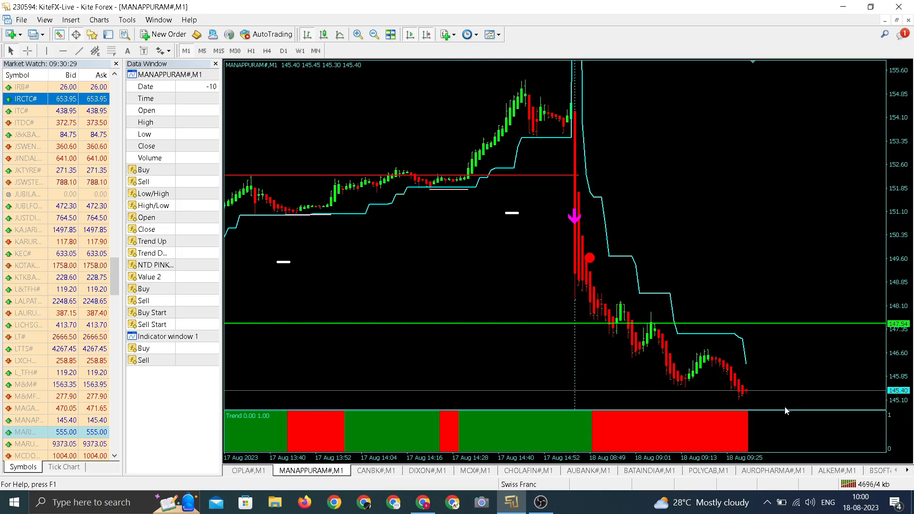
- Switch from MANAPPURAM's M1 chart to the dashboard showing it as top loser at -3.03%
{"action": "left_click", "coordinate": [423, 502]}
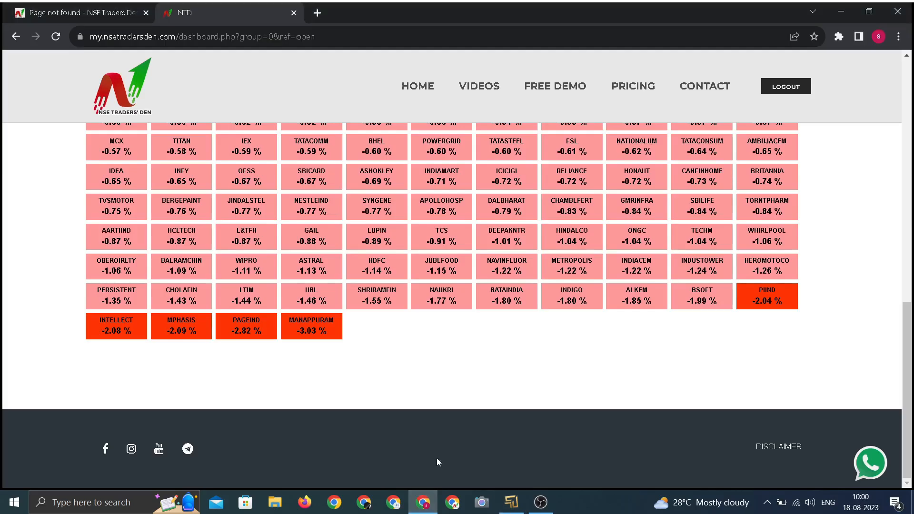
{"action": "mouse_move", "coordinate": [430, 409]}
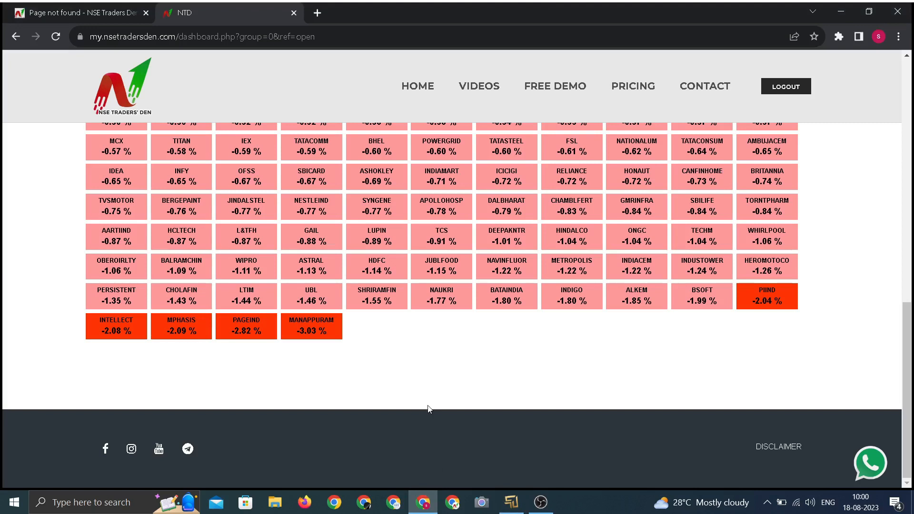